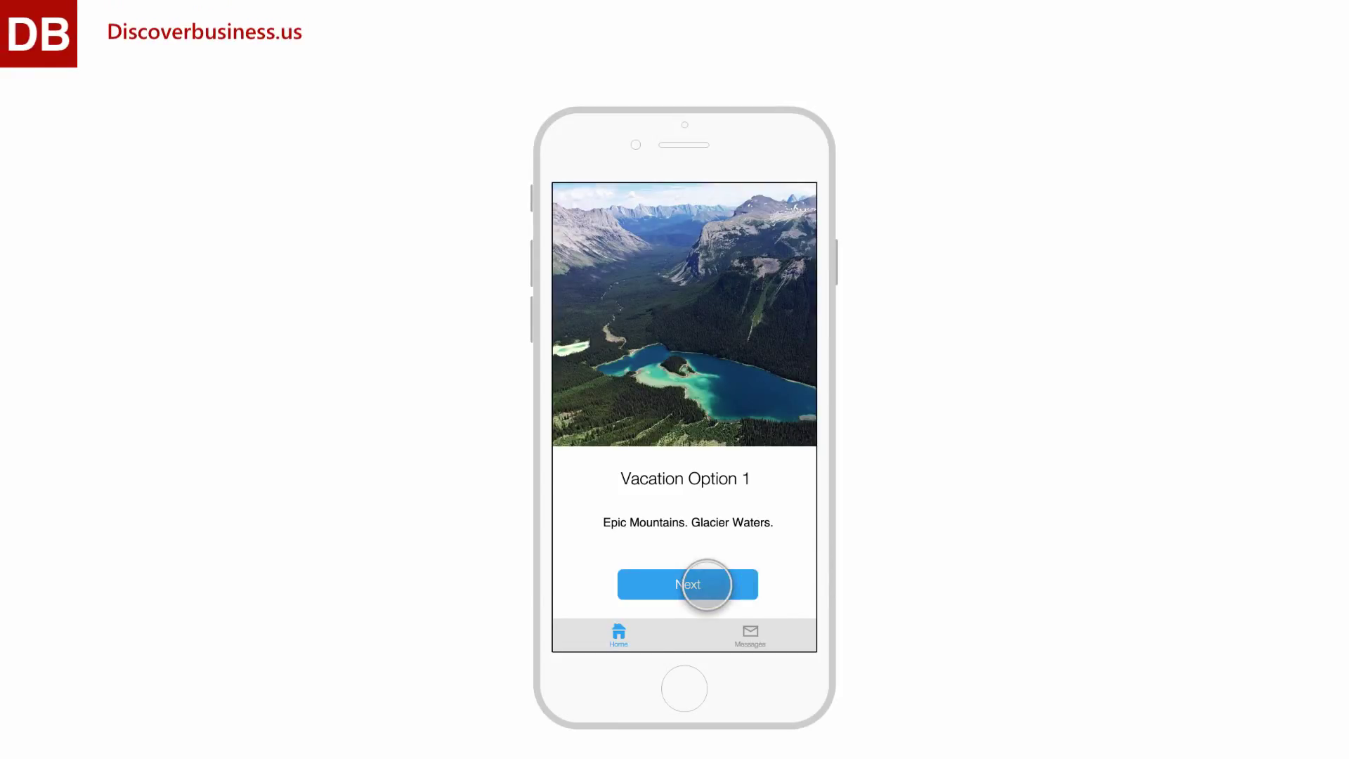
# Select the orange 'Pick This One' button on Screen 1 to show its properties.
pyautogui.click(687, 585)
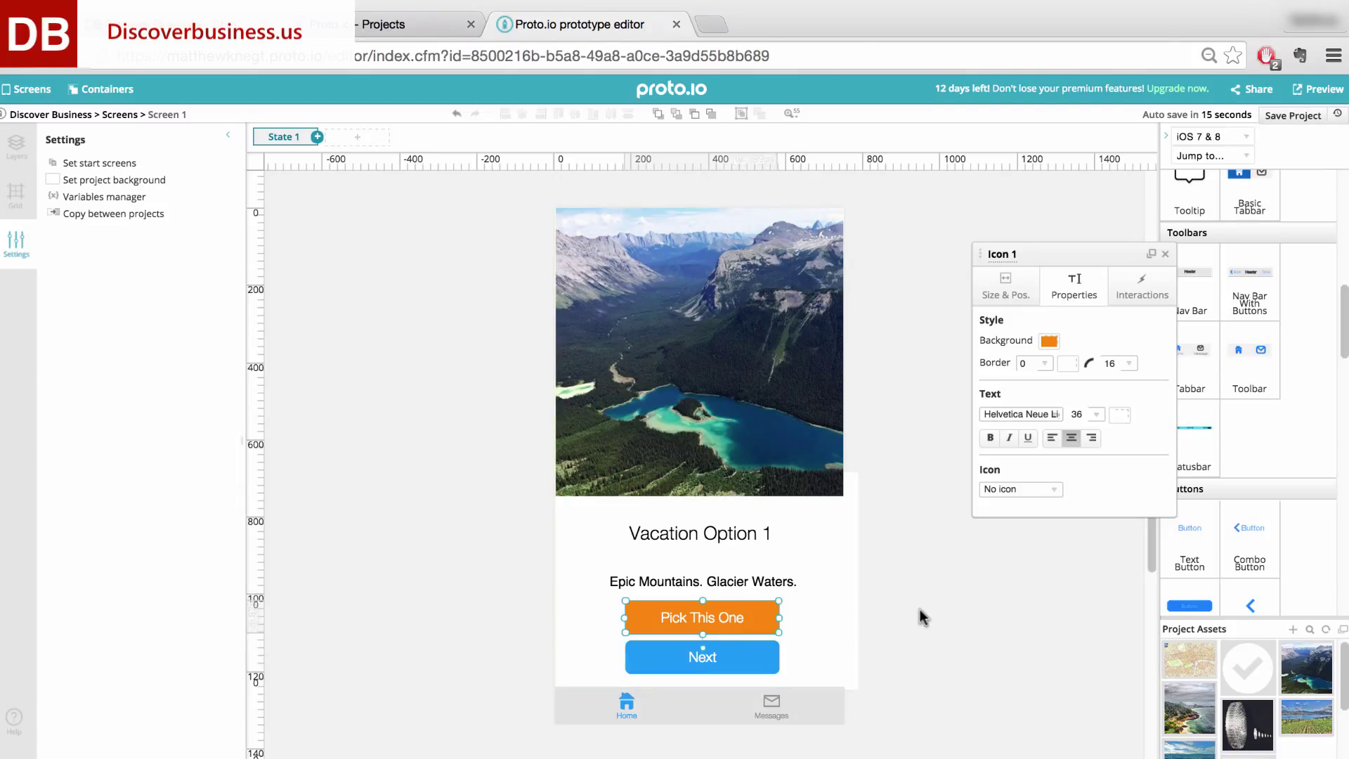
# Reselect the 'Pick This One' button to reach its interaction settings.
pyautogui.click(1163, 253)
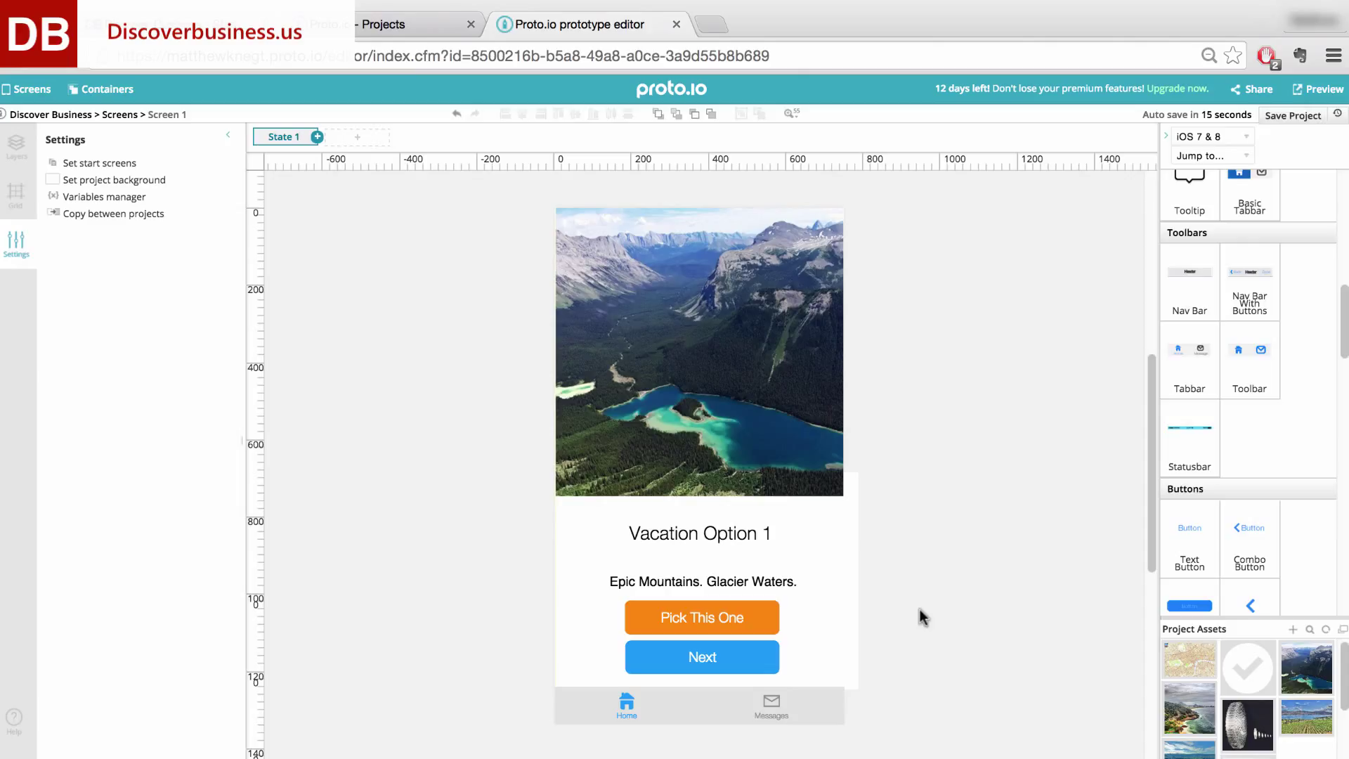
pyautogui.moveTo(957, 584)
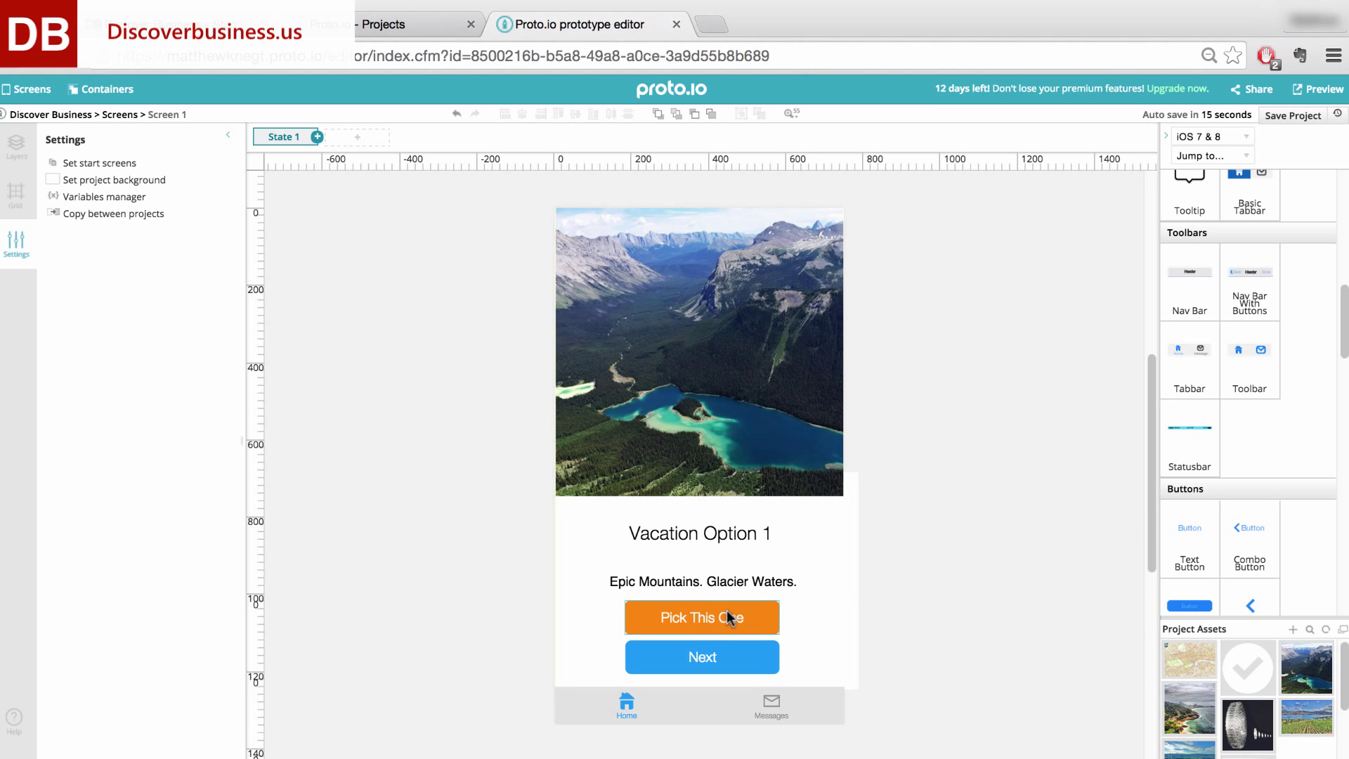
pyautogui.click(700, 617)
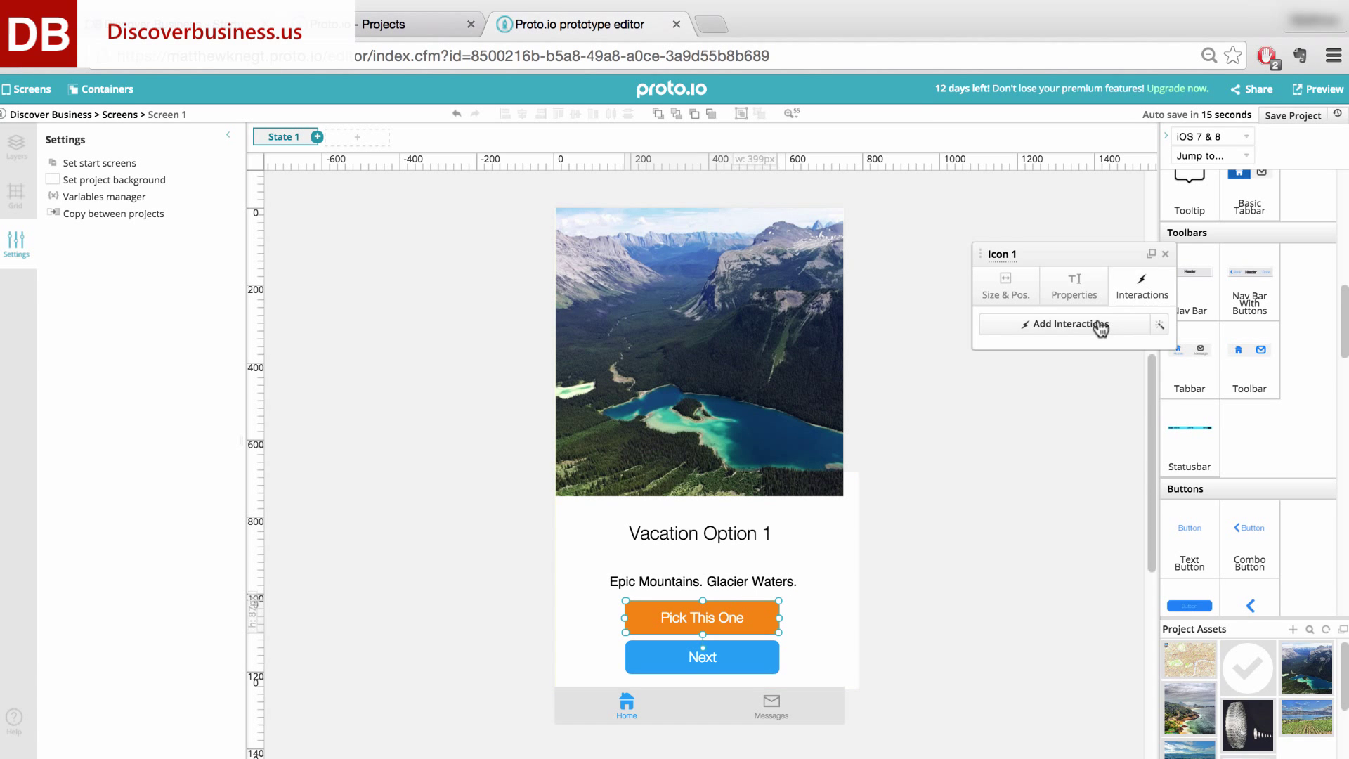
# Add a Tap interaction that goes to the Yes (portrait) screen.
pyautogui.click(1057, 325)
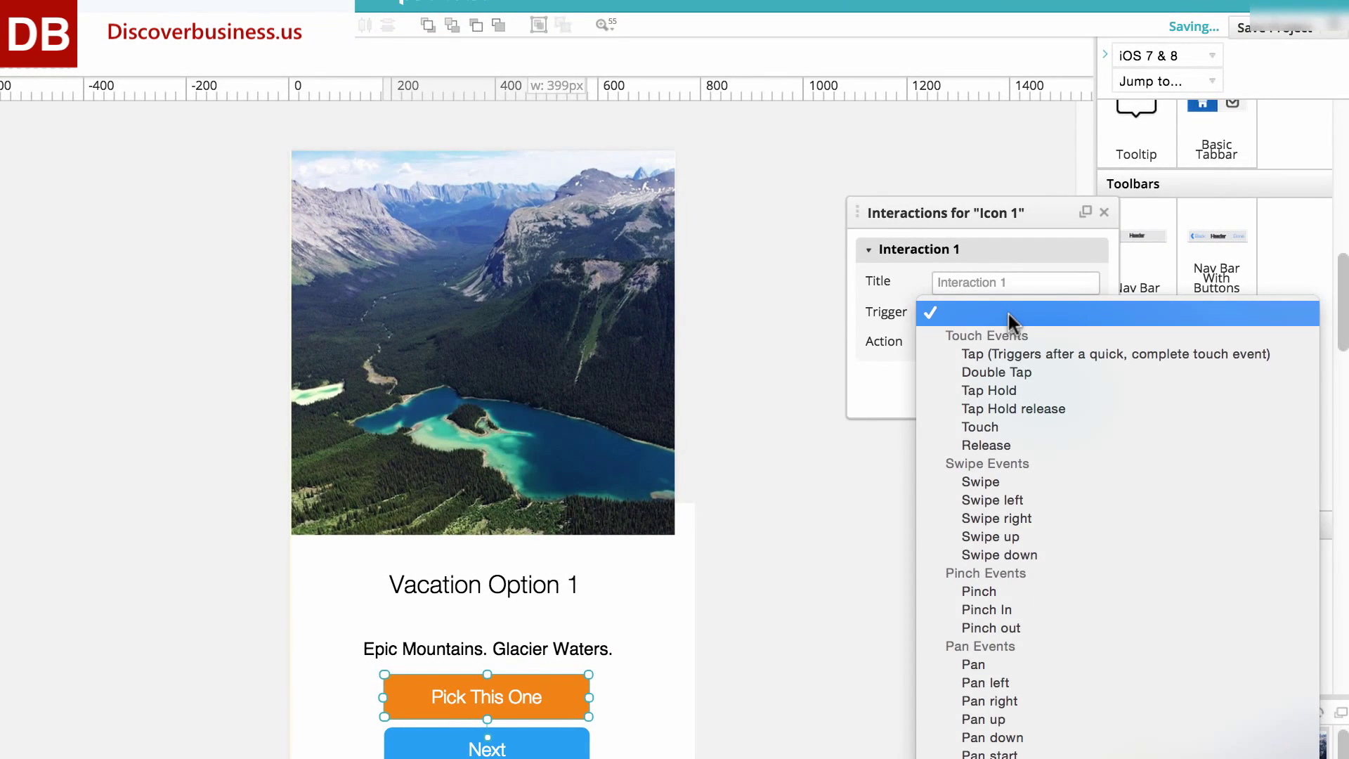
pyautogui.moveTo(1021, 355)
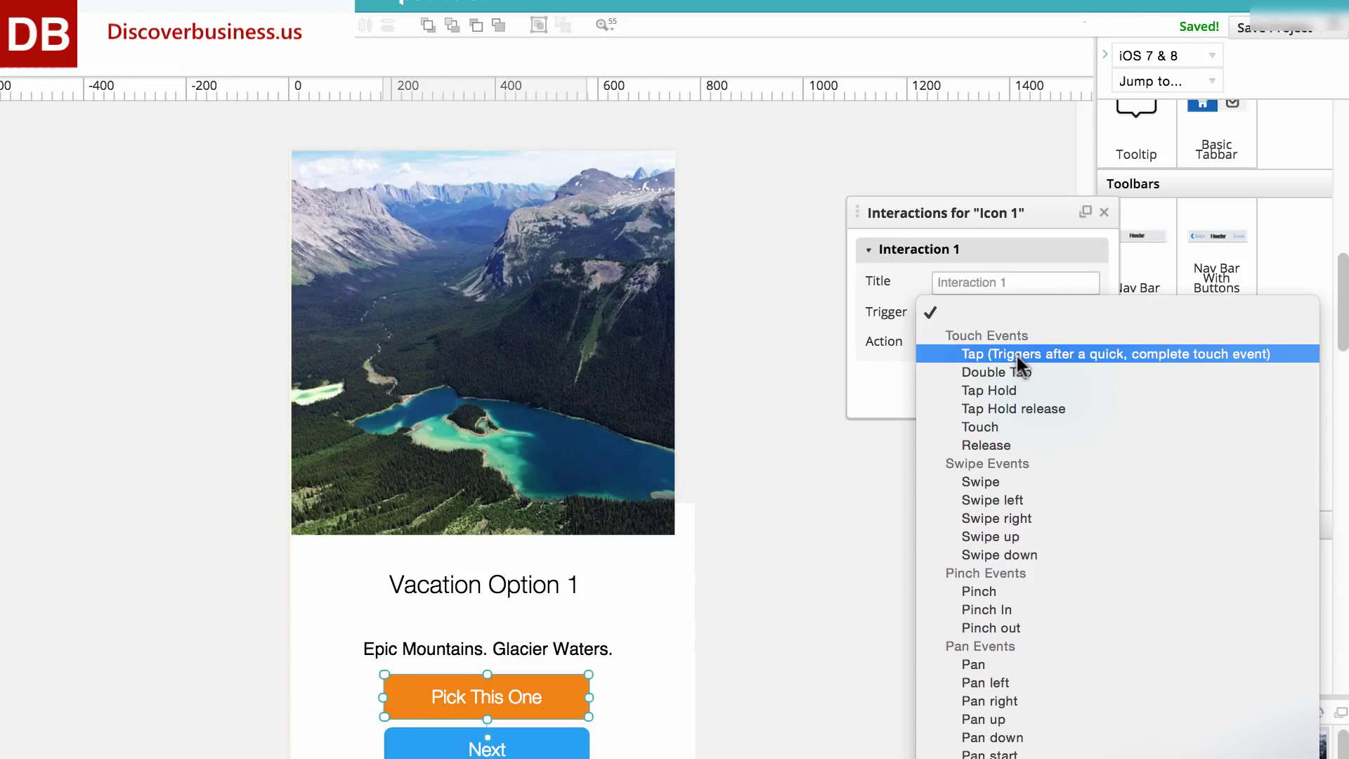
pyautogui.click(1116, 354)
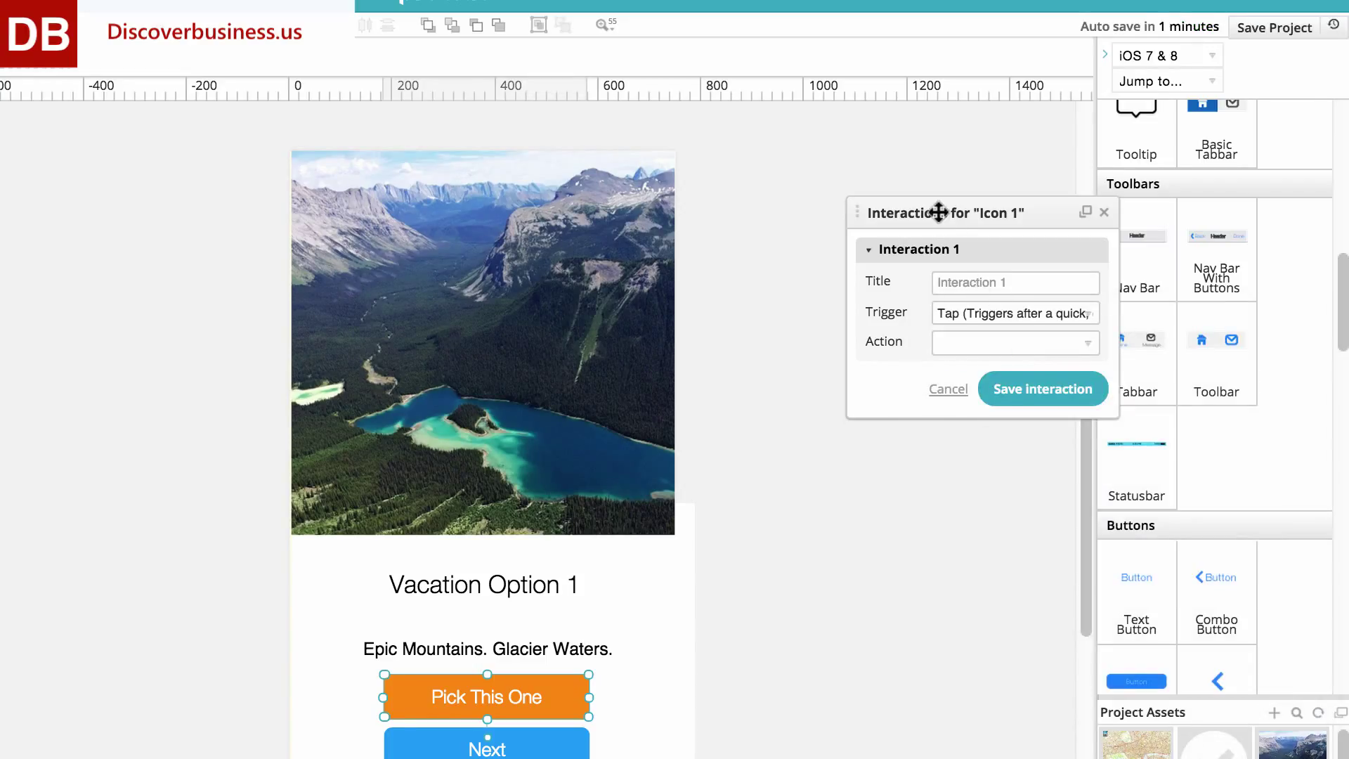
pyautogui.click(1015, 343)
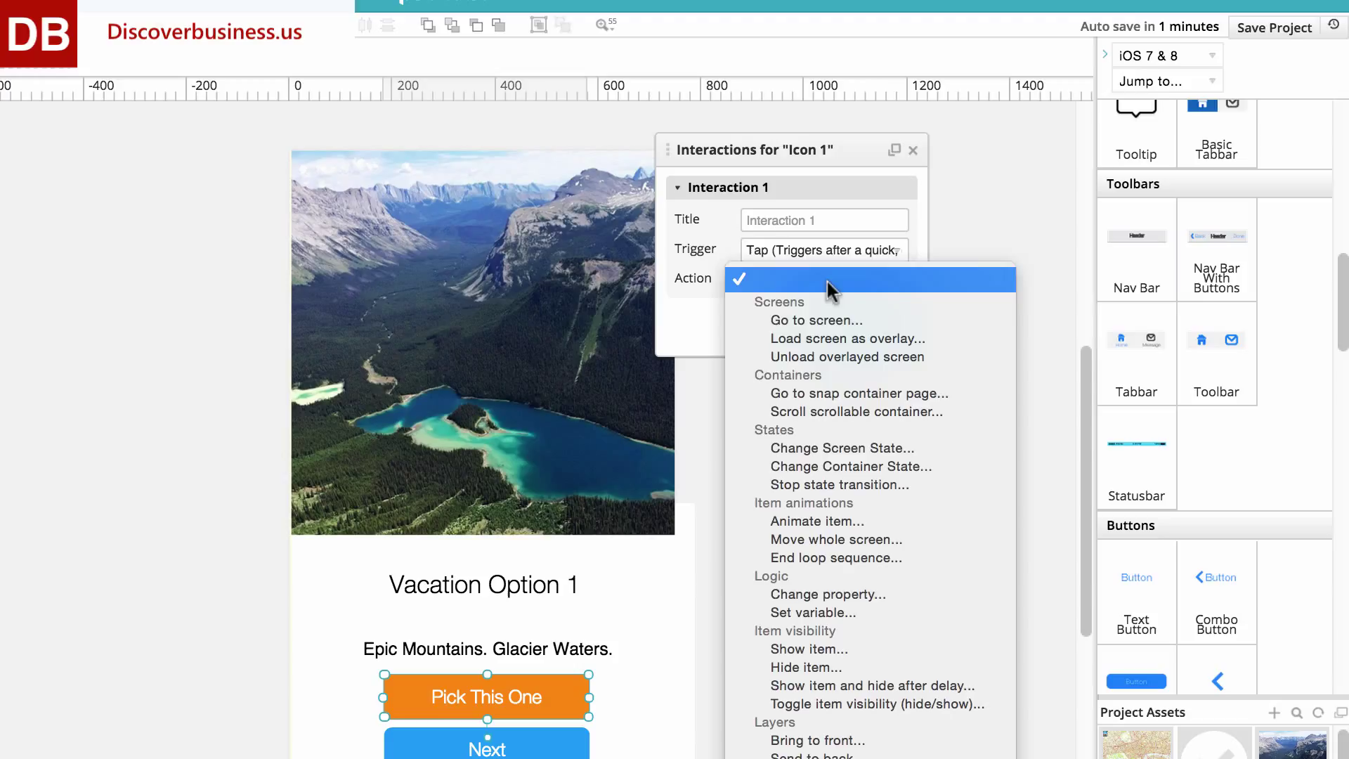
pyautogui.click(814, 321)
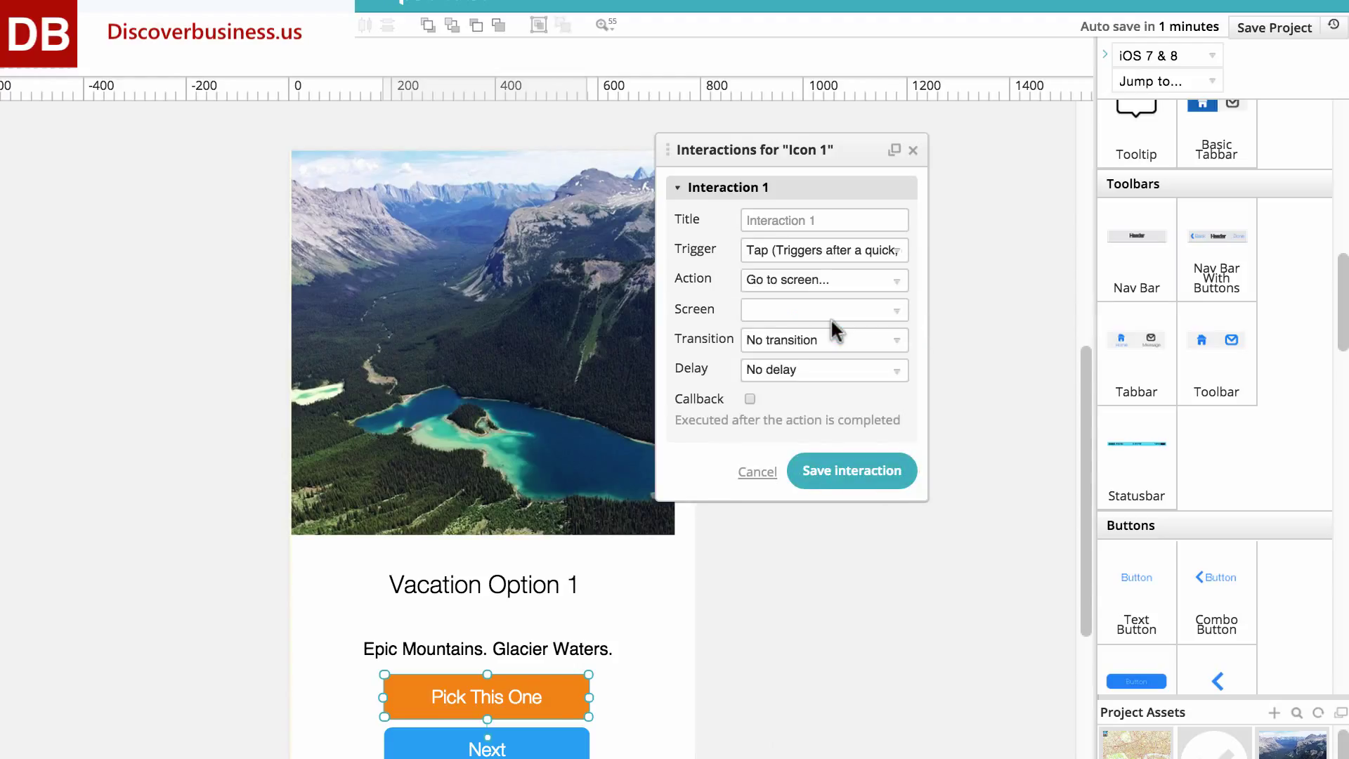
pyautogui.click(822, 309)
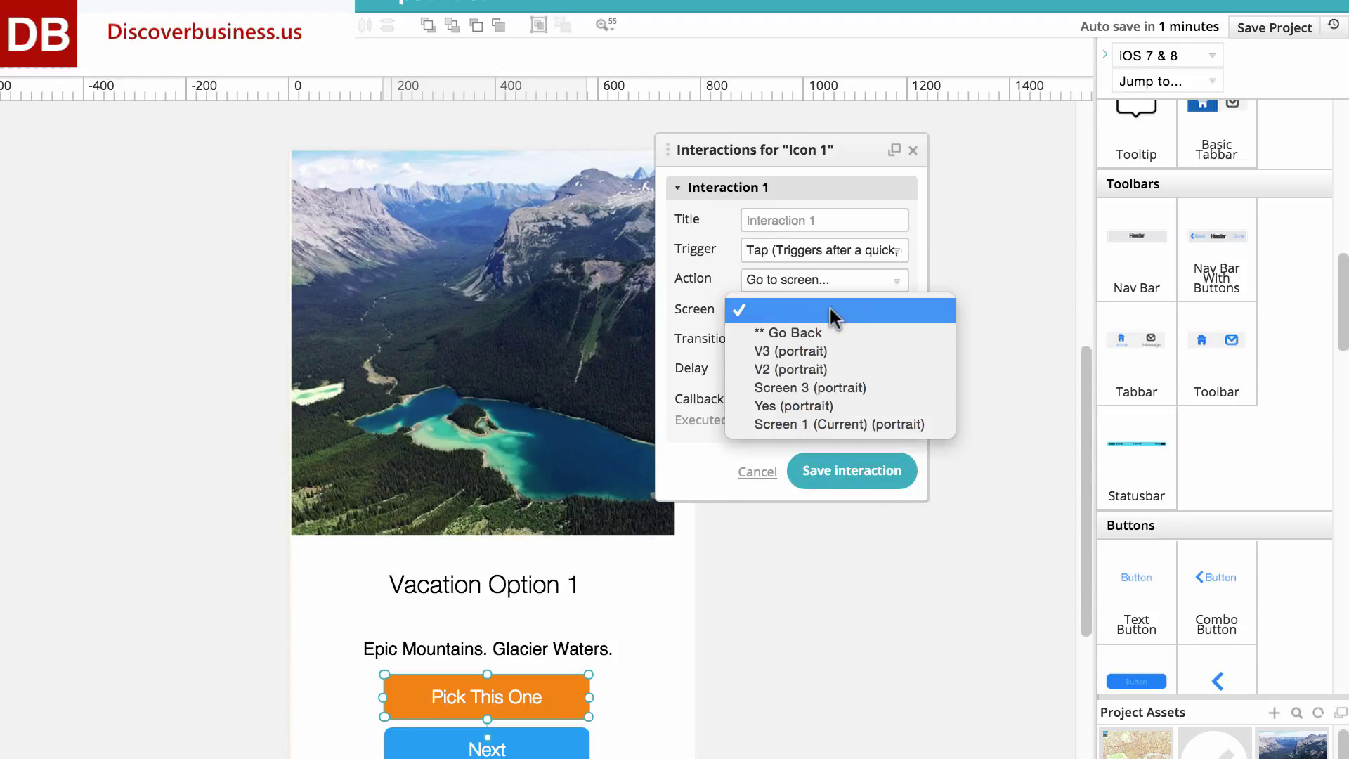
pyautogui.moveTo(793, 404)
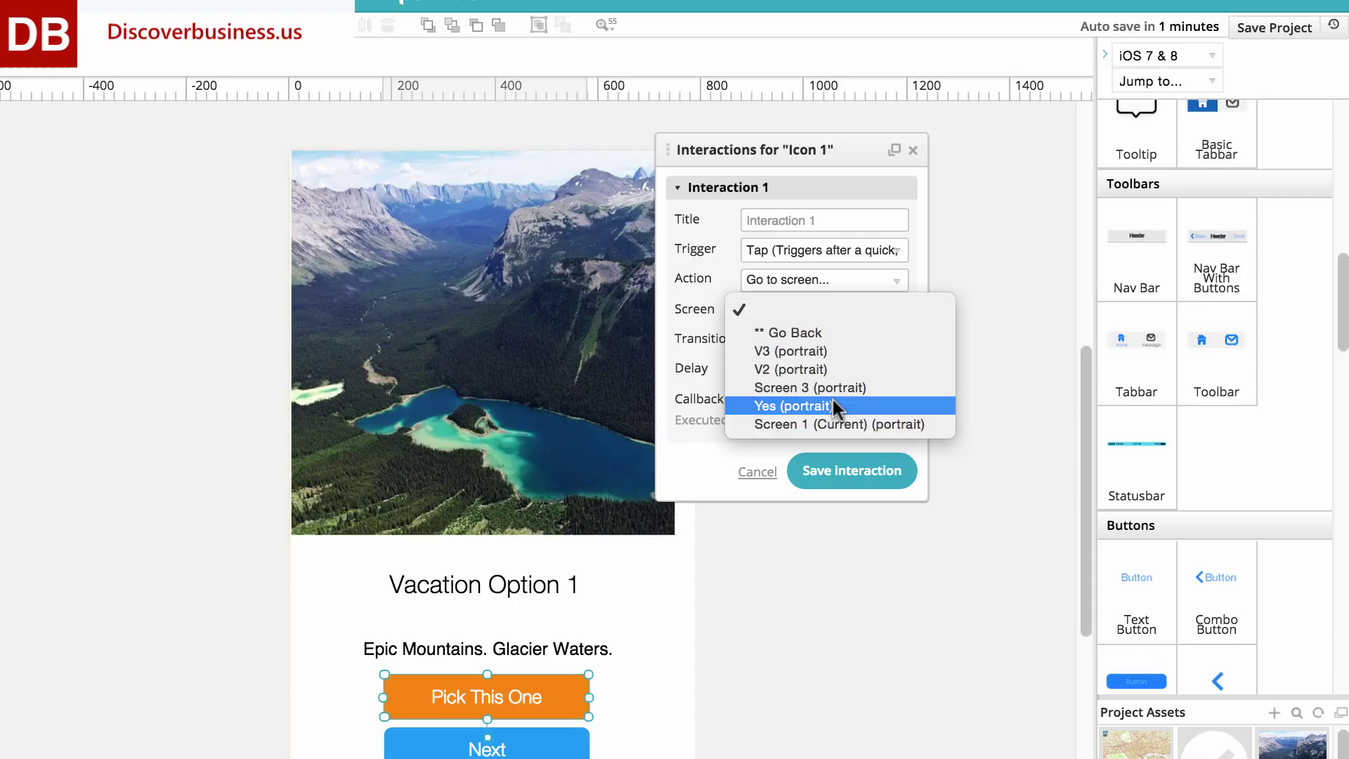
pyautogui.click(795, 407)
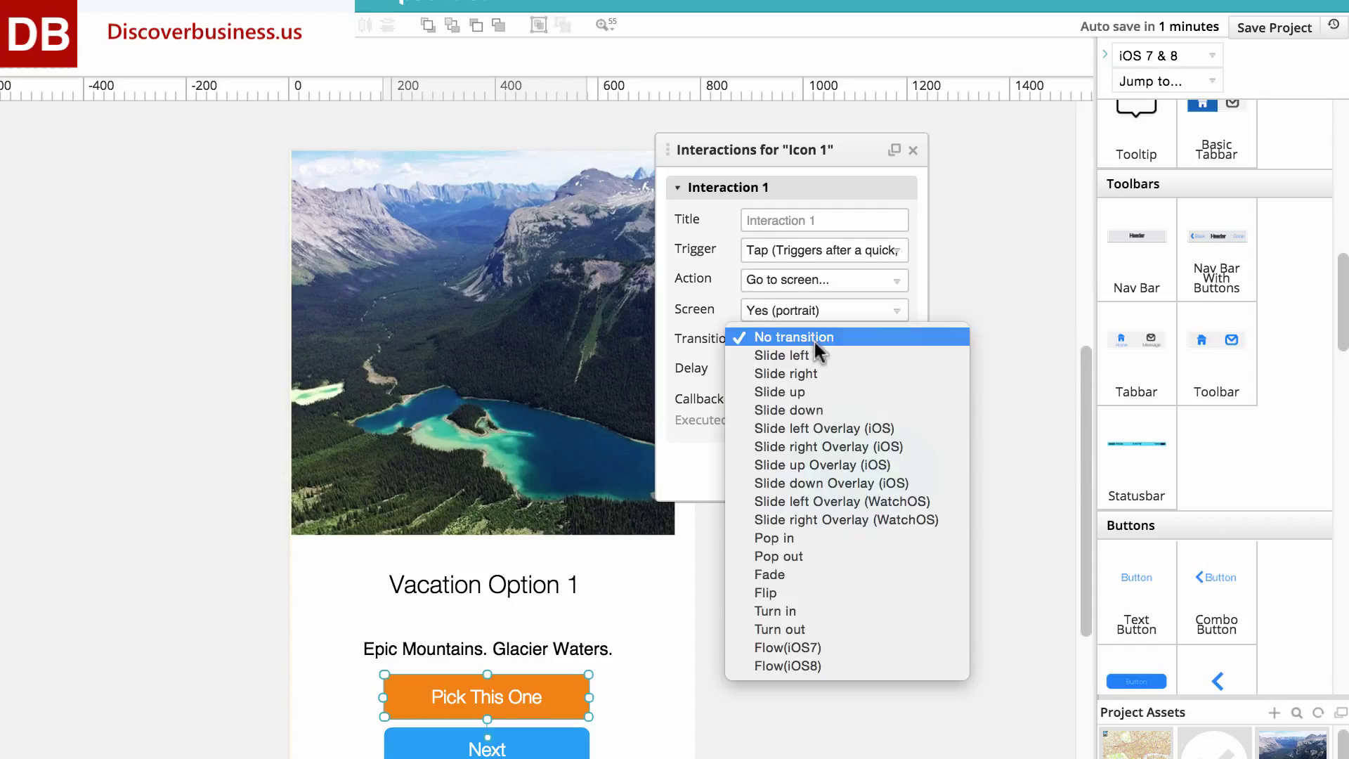
pyautogui.moveTo(814, 447)
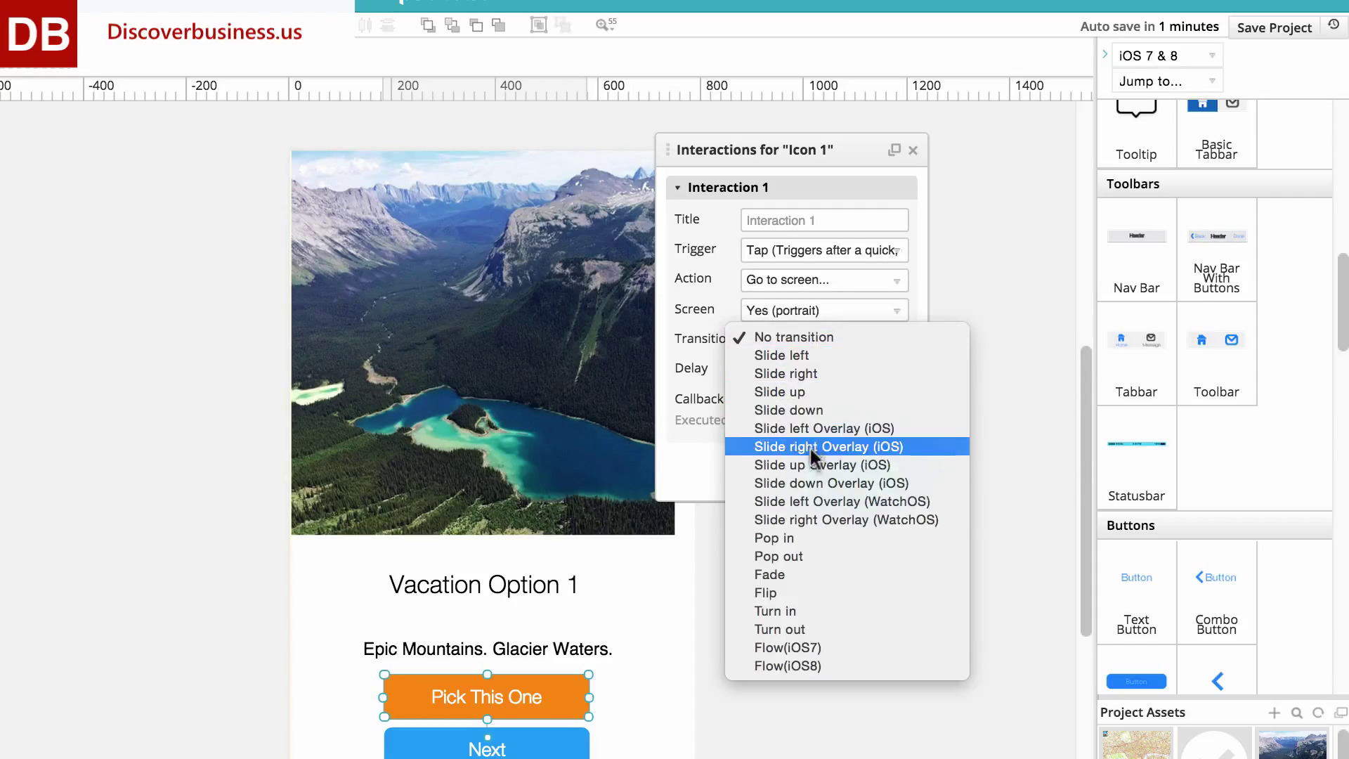
pyautogui.moveTo(813, 519)
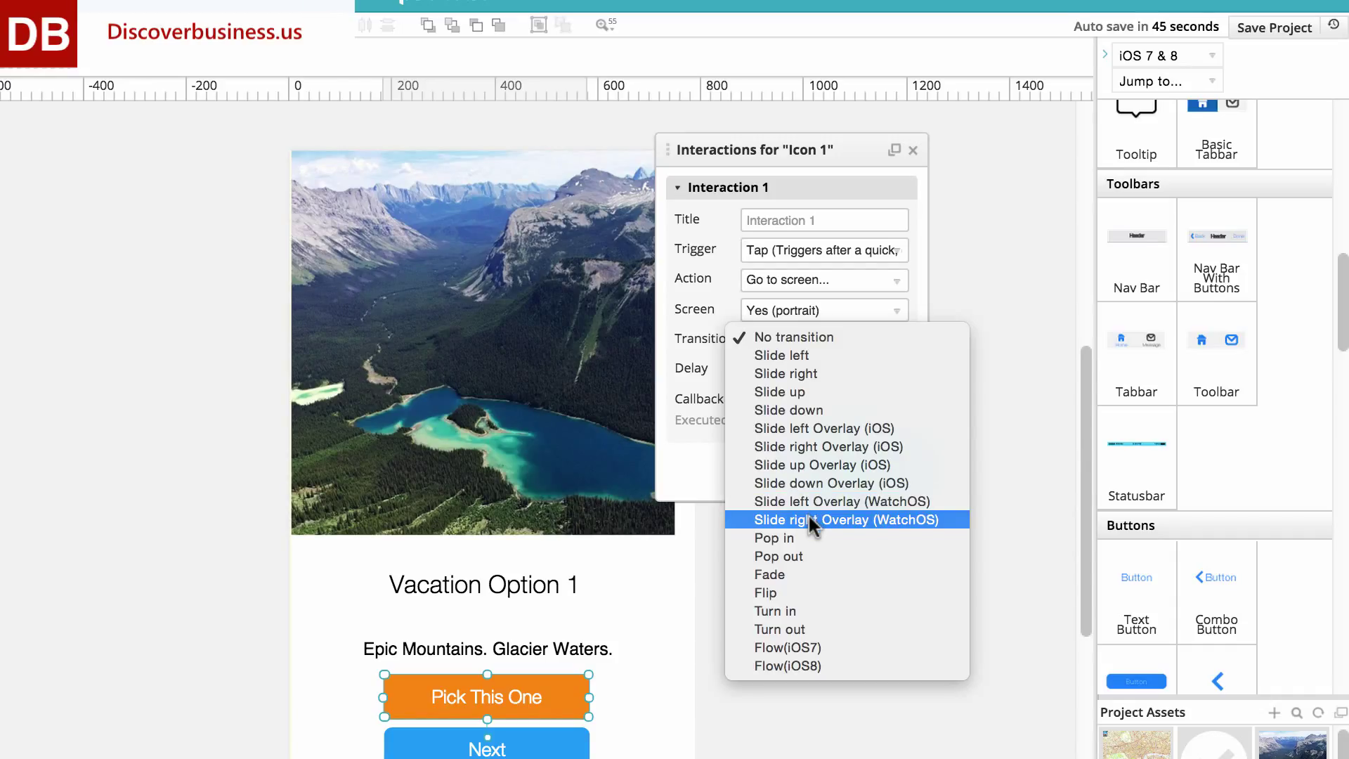
pyautogui.moveTo(814, 429)
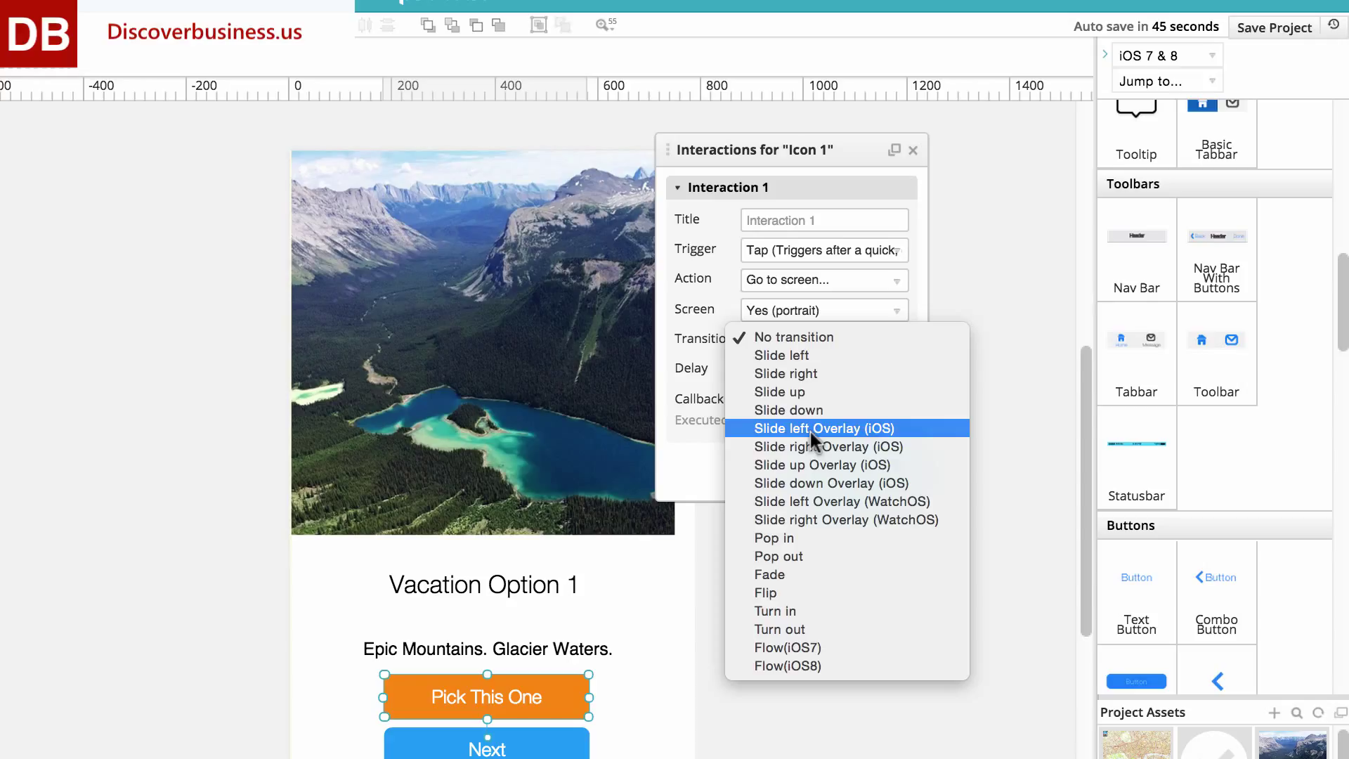
# Set the interaction's transition to Slide left (600 ms, Ease out - Expo).
pyautogui.click(781, 356)
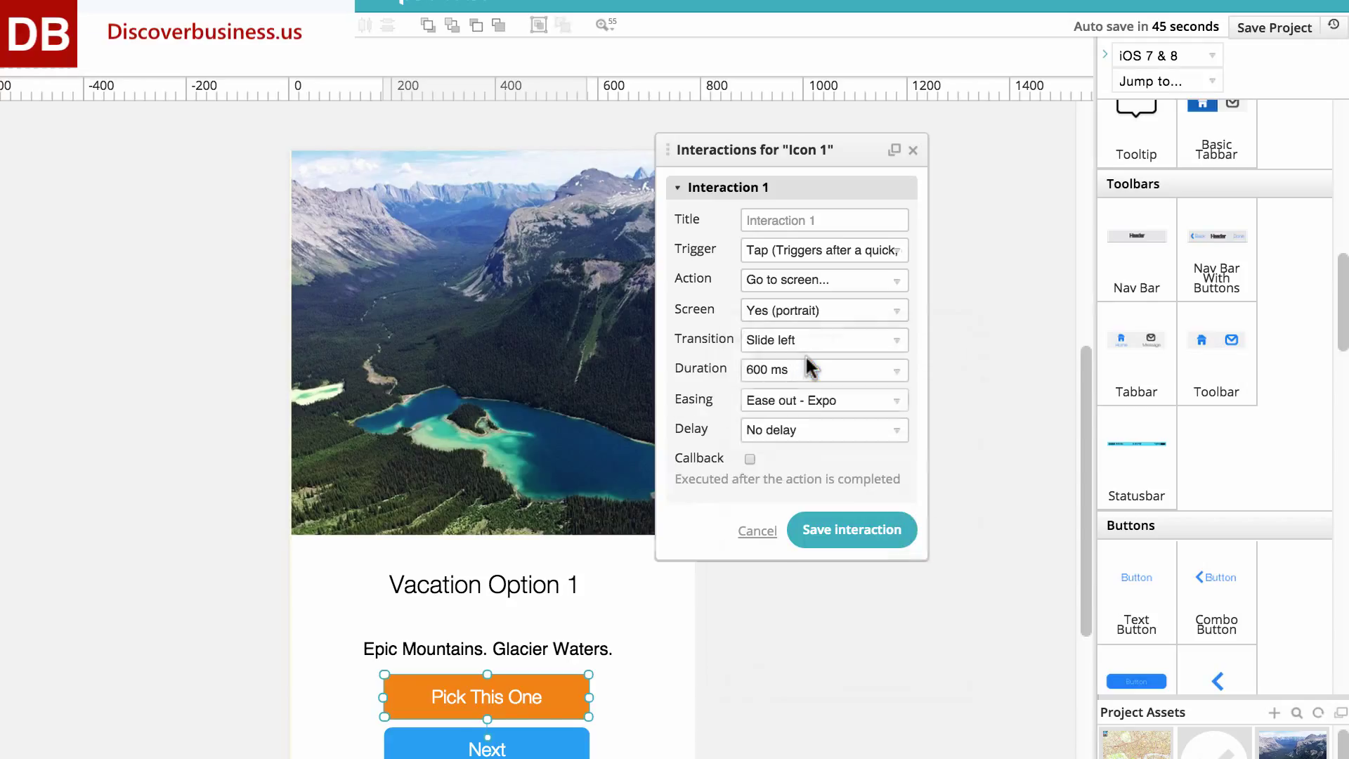
pyautogui.moveTo(809, 381)
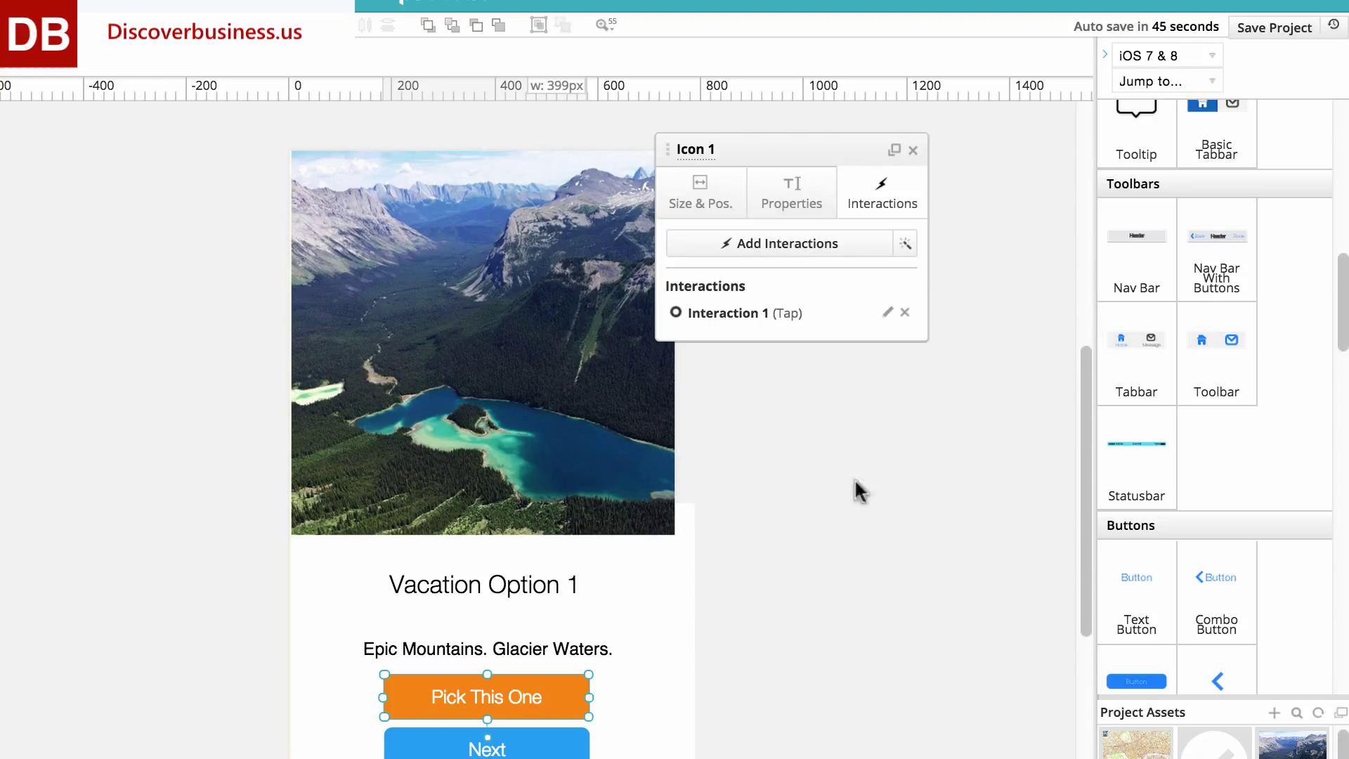
pyautogui.moveTo(1308, 34)
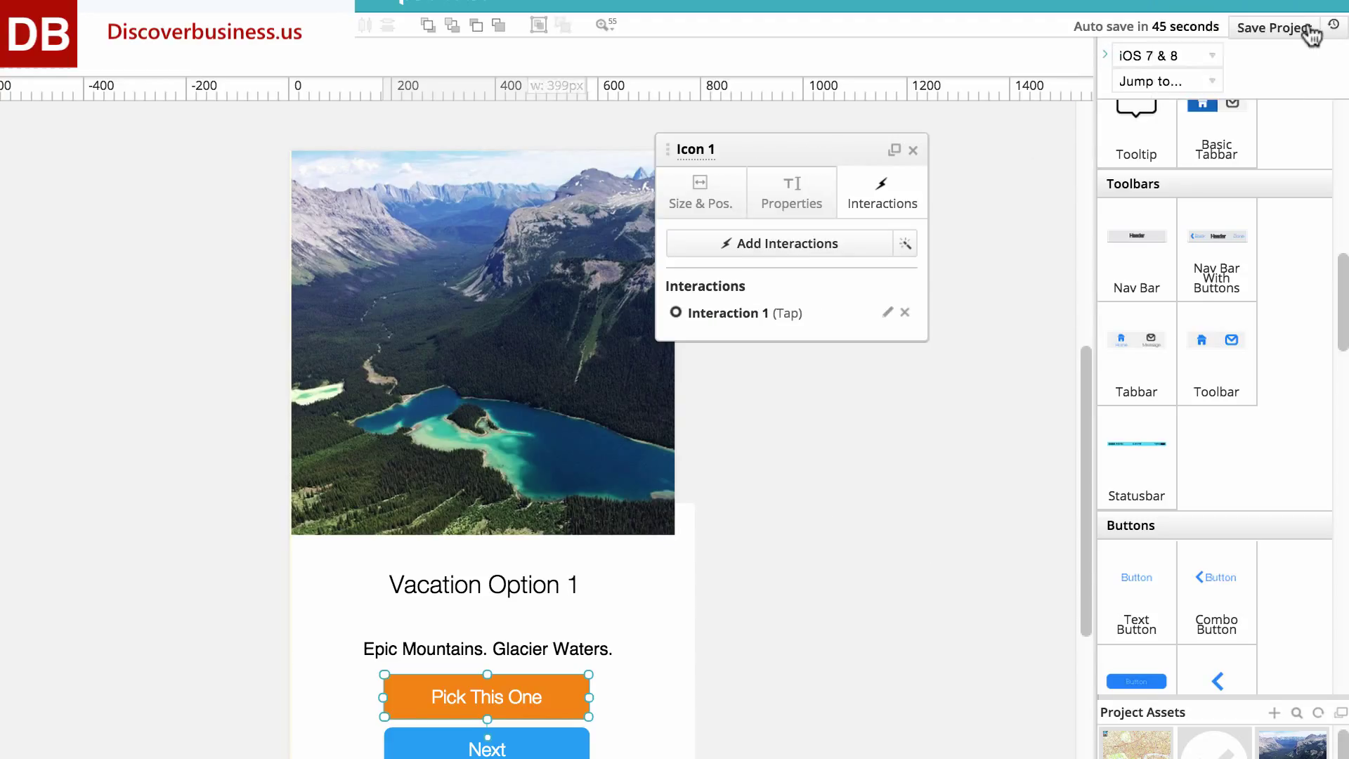
# Save the project with Interaction 1 in place.
pyautogui.click(1275, 28)
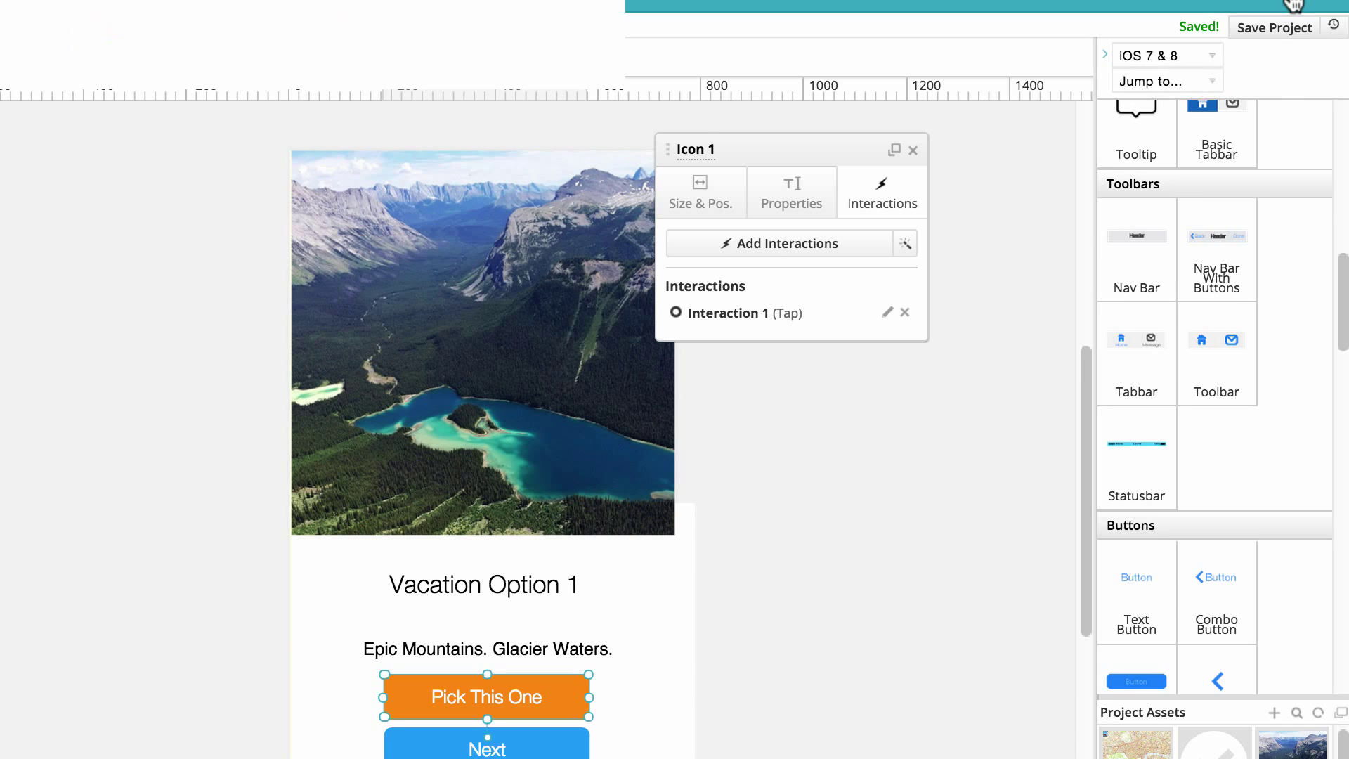